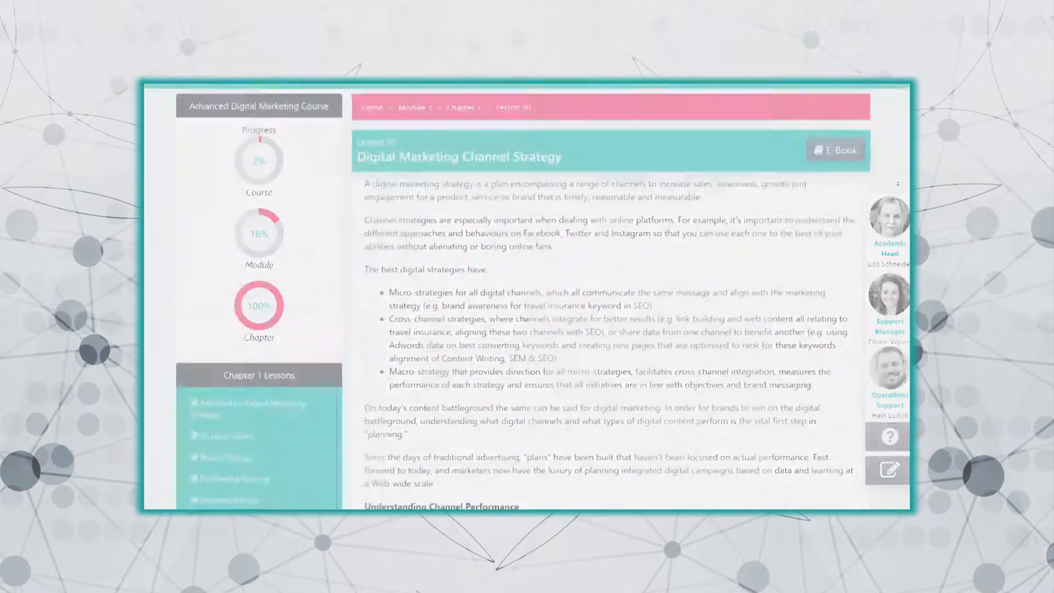
pyautogui.scroll(-3)
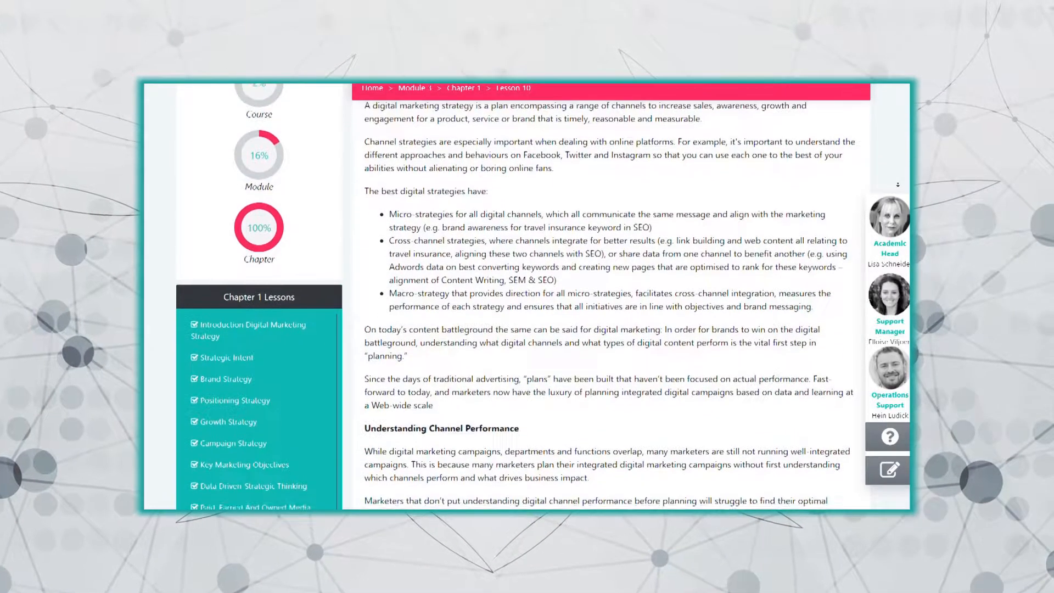